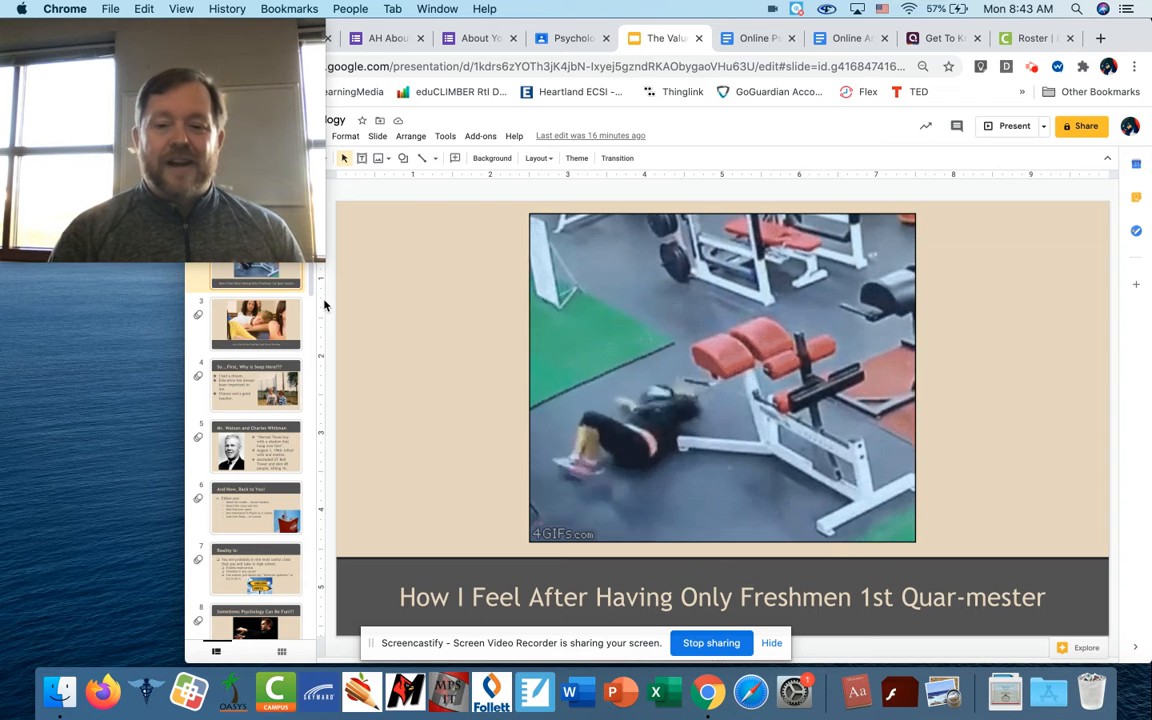
- Select slide 3, "Let's Get All the First Day Stuff Out of the Way," in the filmstrip
left_click(256, 322)
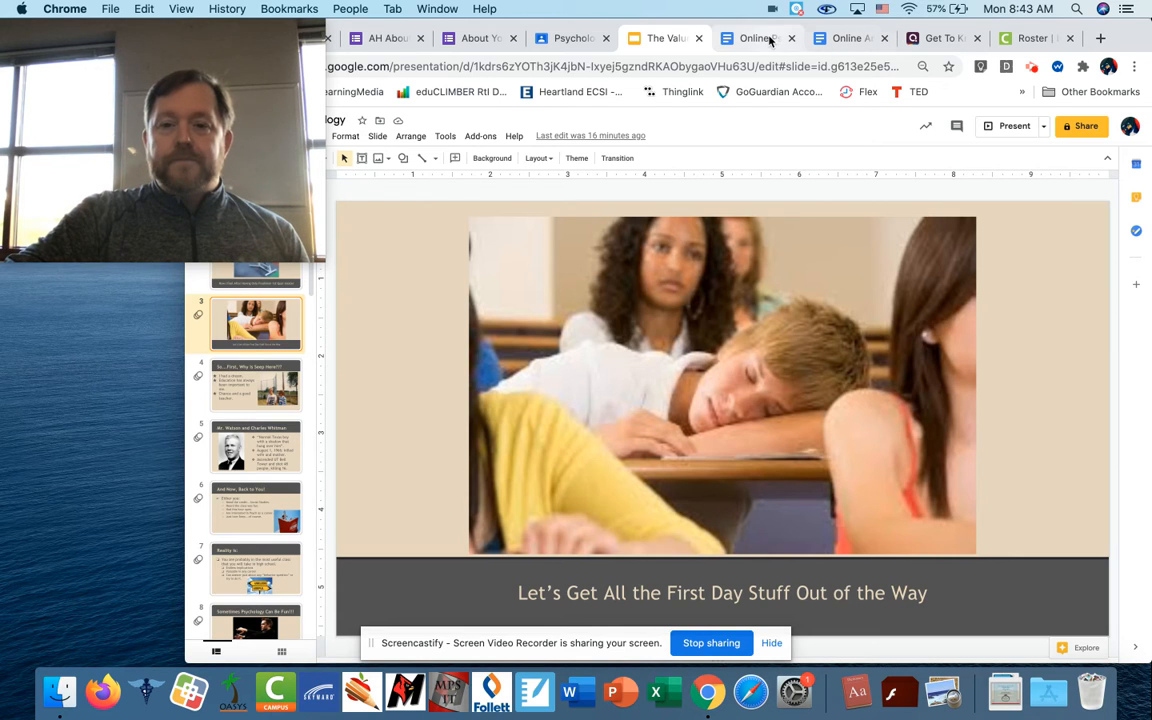
- Switch to the Psychology 1 Online Expectations document and scroll to the classroom expectations
left_click(757, 38)
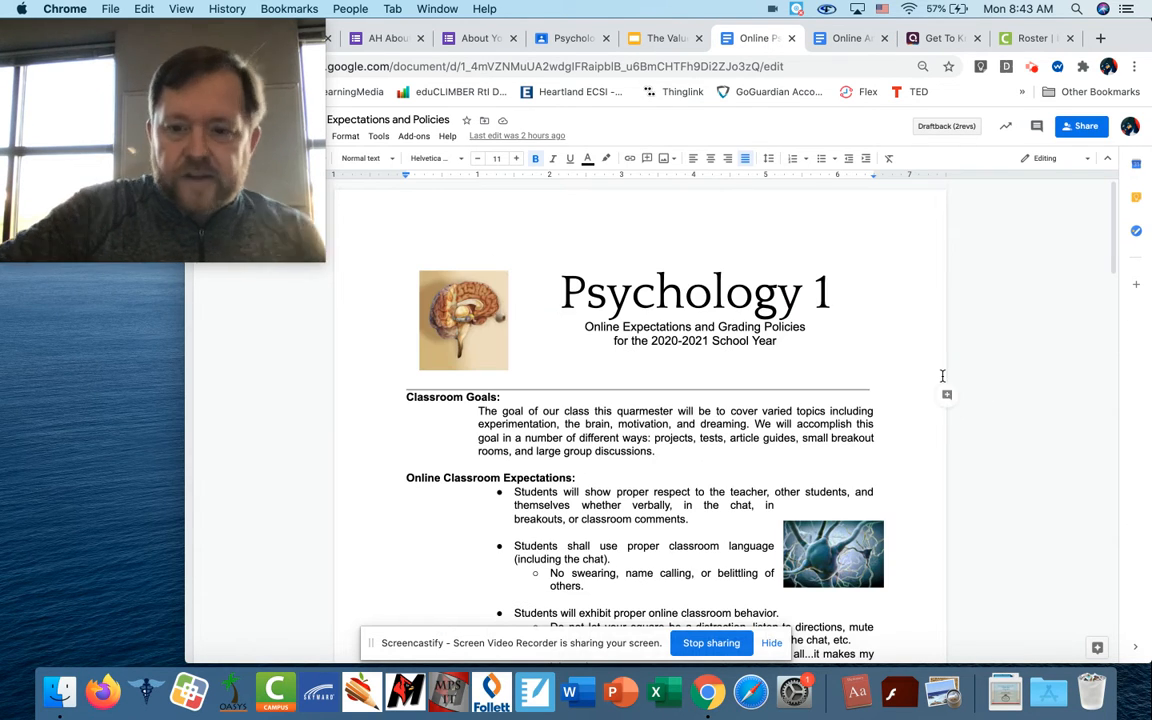
scroll("down", 3)
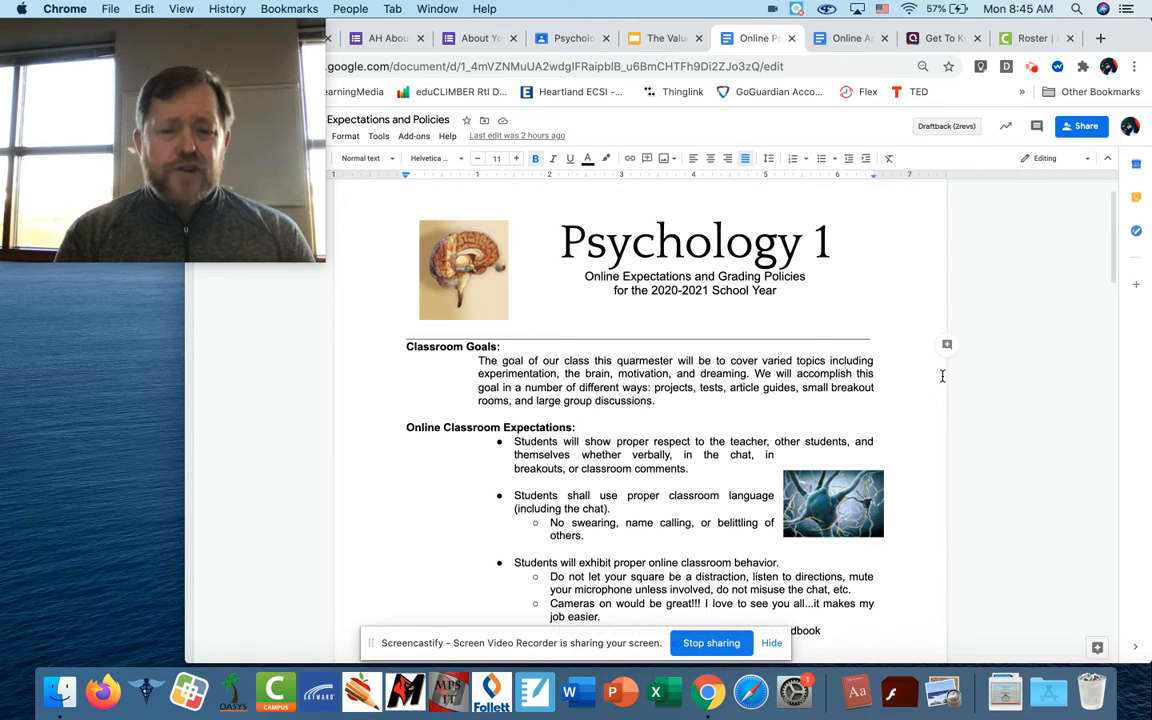
- Scroll past Classroom Goals to the full Online Classroom Expectations list and removal note
scroll("down", 3)
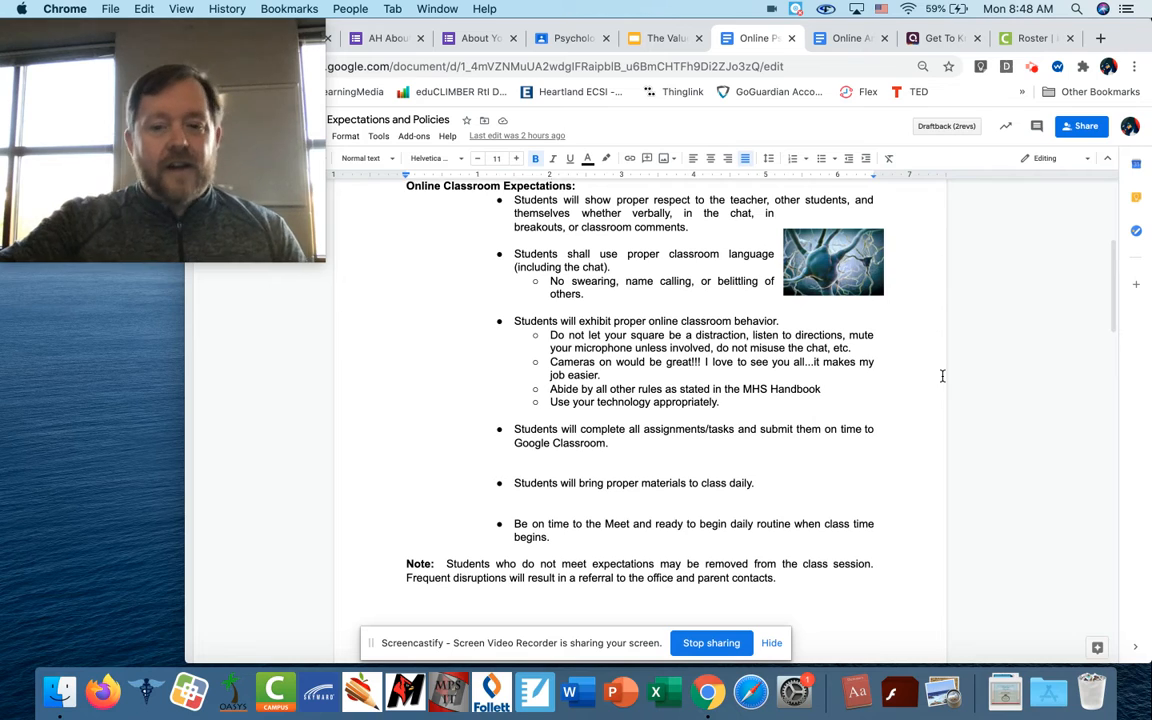
- Scroll past the Standard #2 and #3 rubrics to Daily Information and Contact Information
scroll("down", 3)
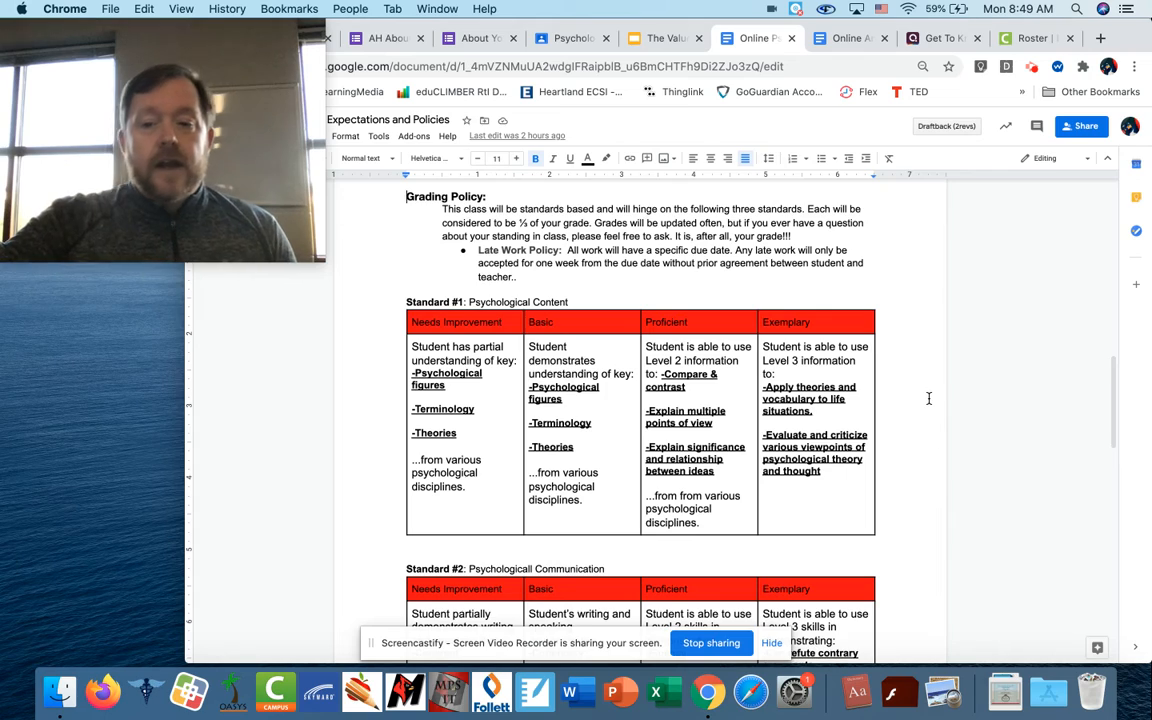
scroll("down", 3)
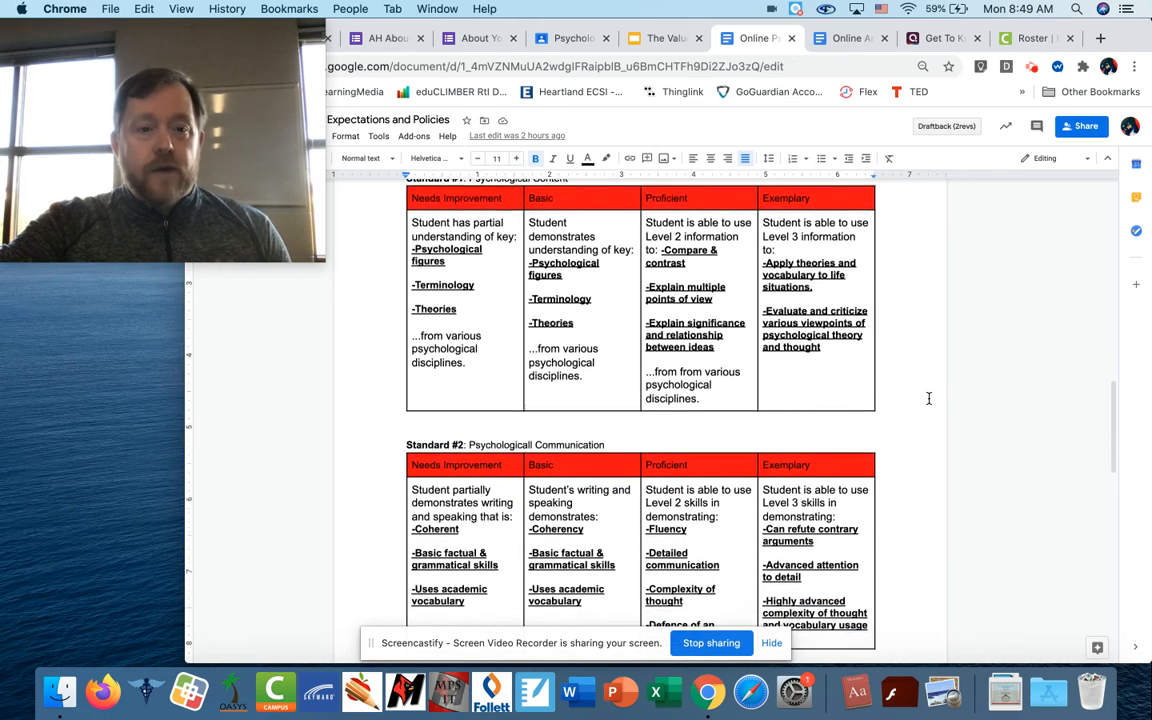
scroll("down", 3)
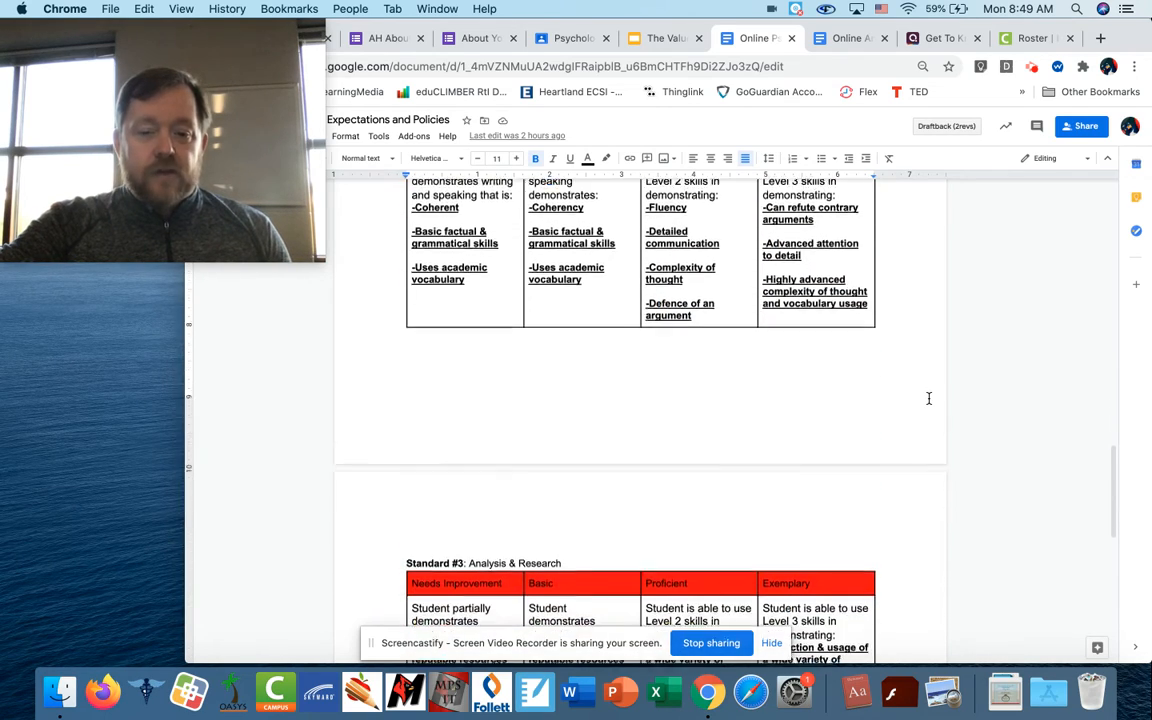
scroll("down", 3)
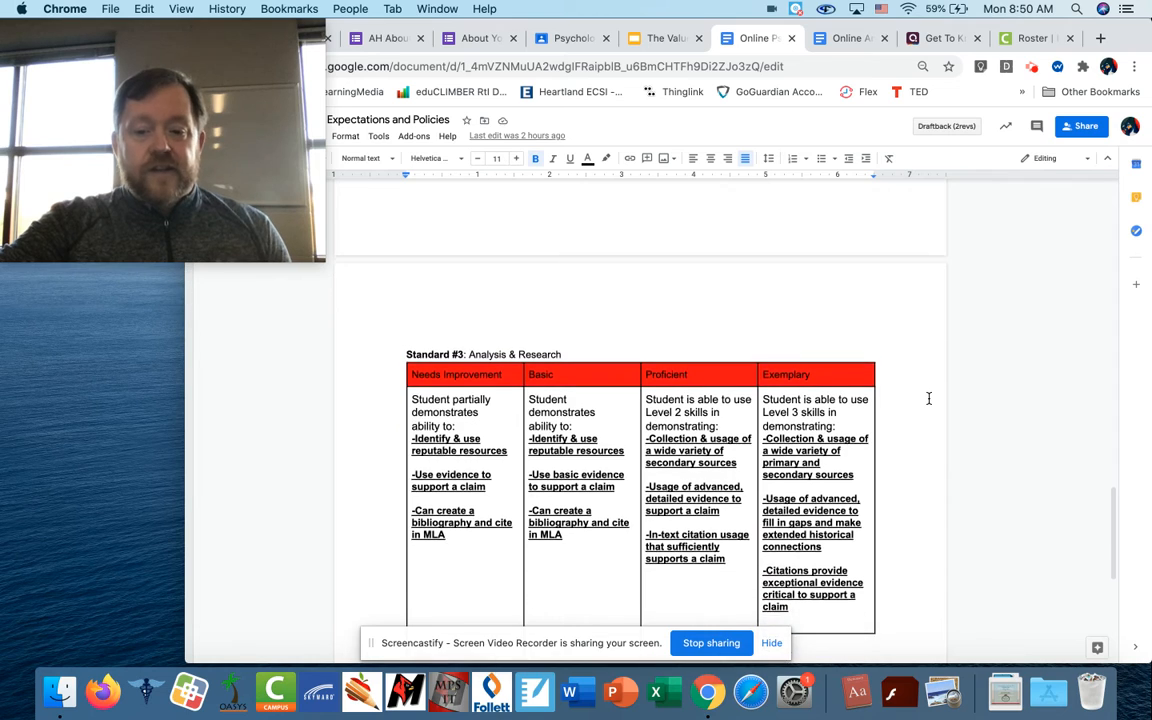
scroll("down", 3)
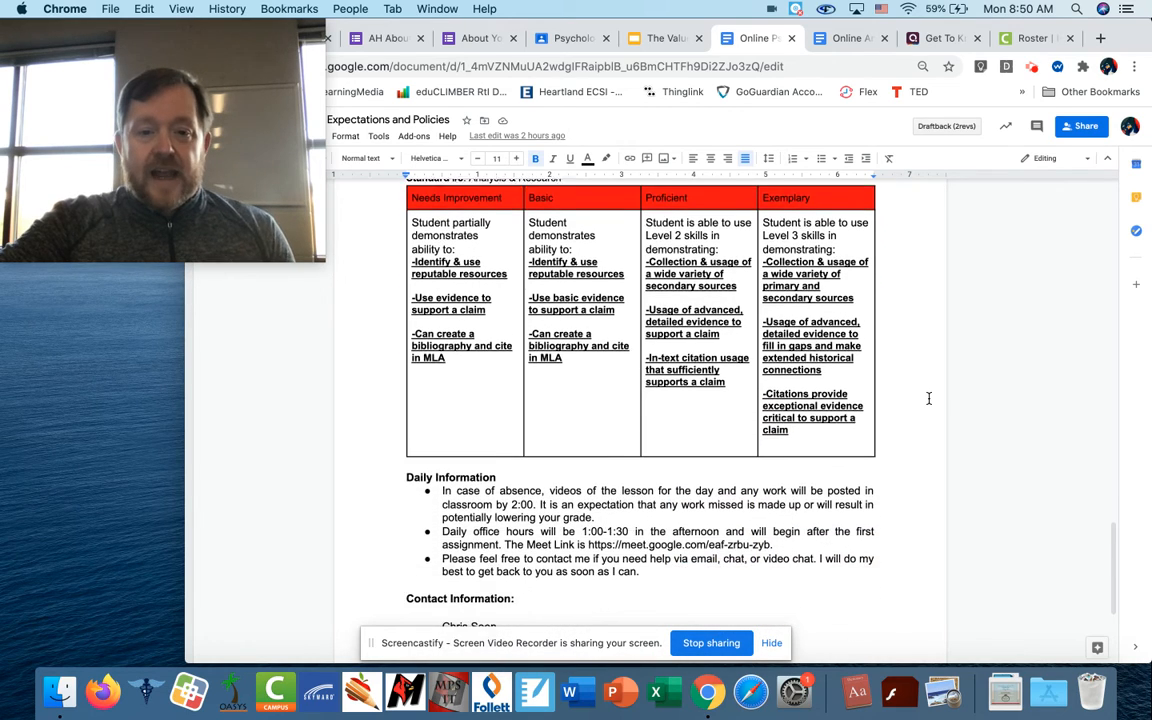
scroll("down", 3)
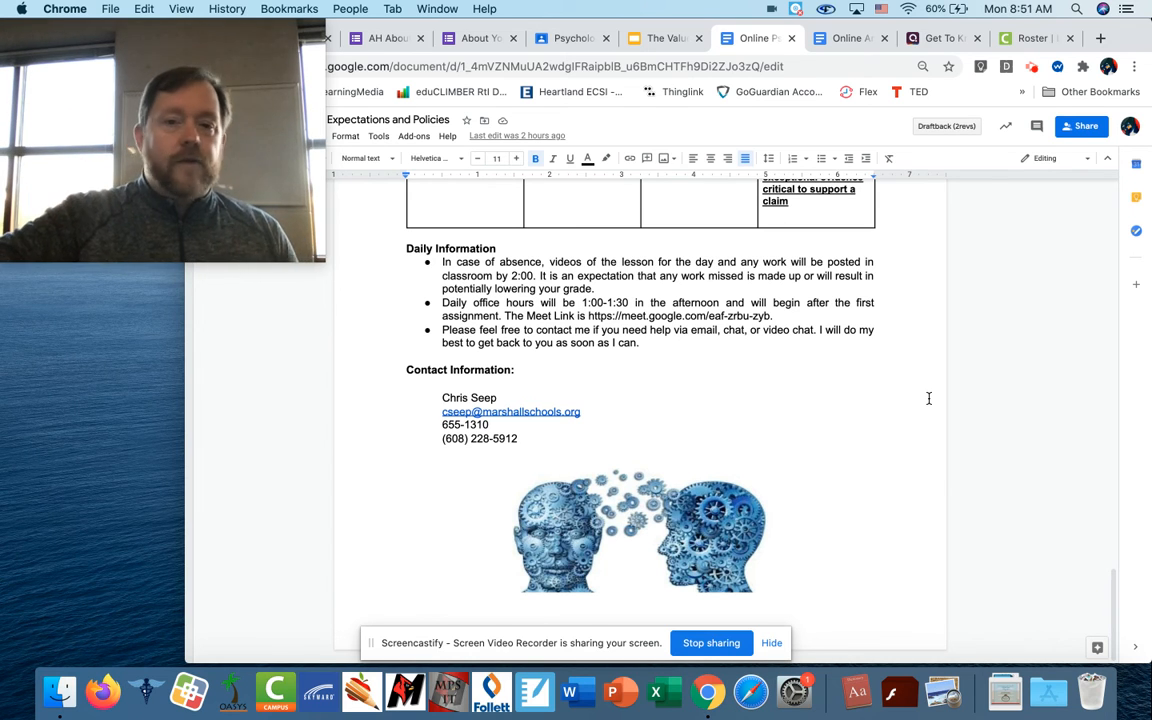
- Switch to the lesson presentation and show slide 4, "So...First, Why is Seep Here???"
left_click(664, 38)
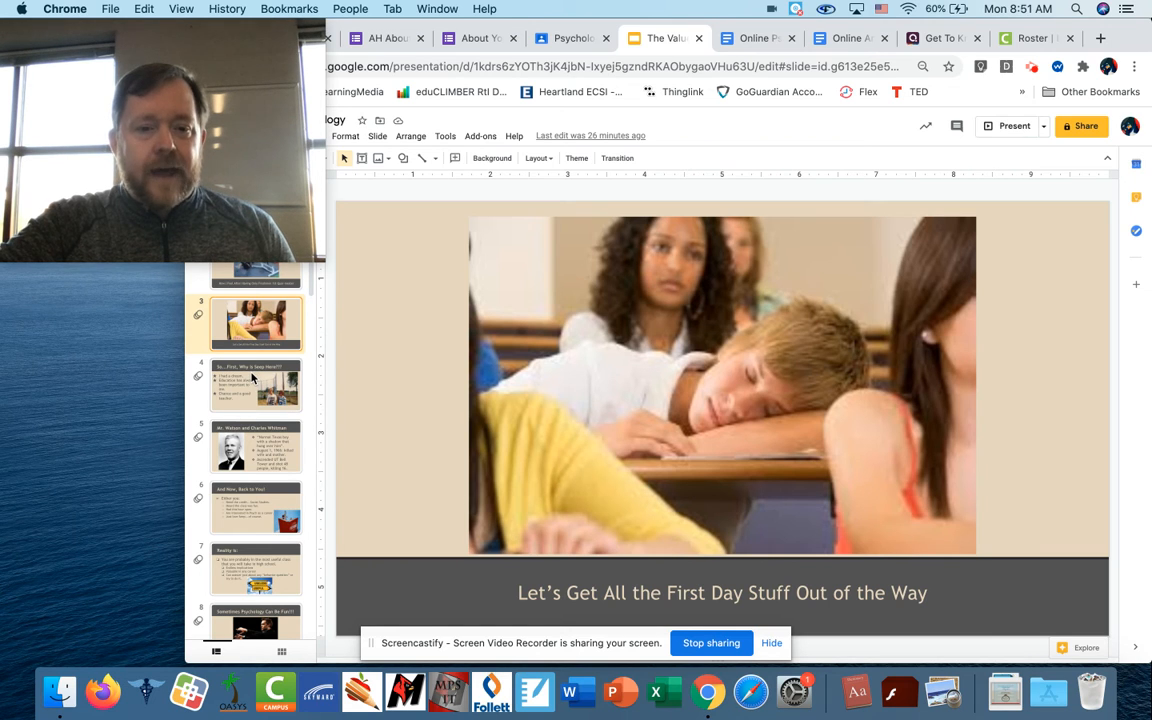
left_click(256, 385)
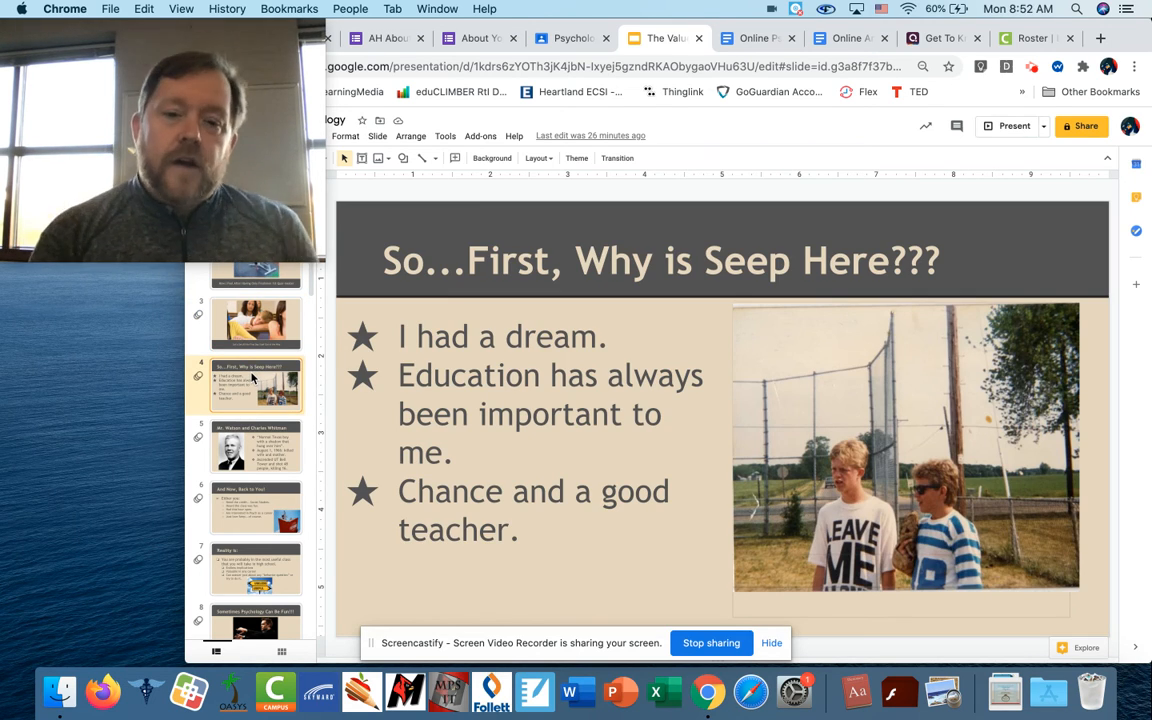